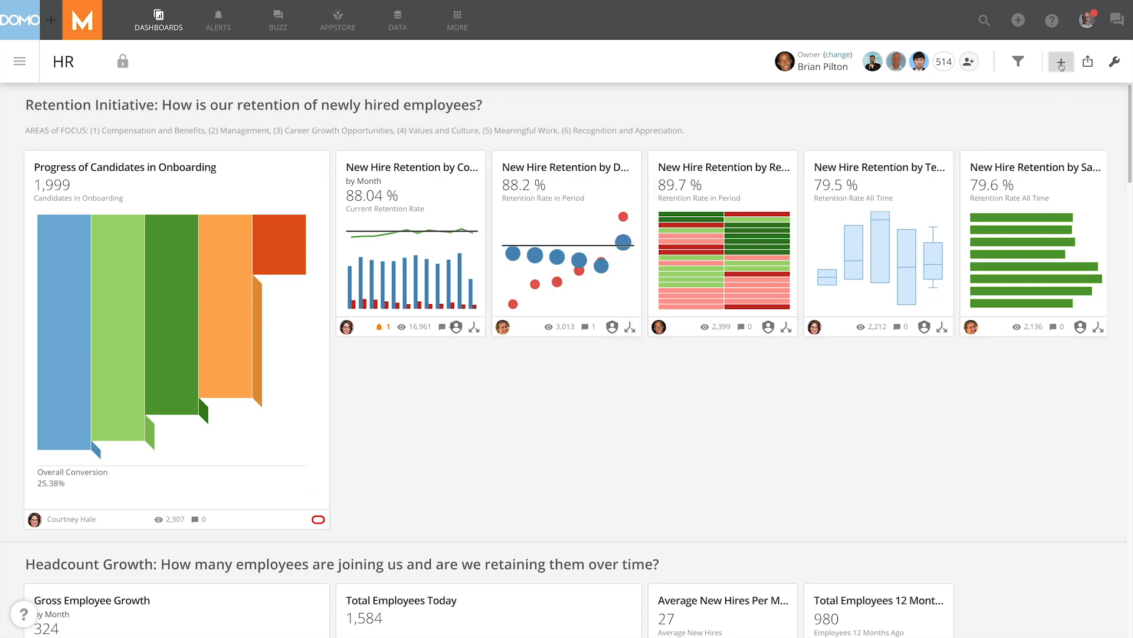
Step: Begin adding a new card to the HR dashboard so the dataset chooser appears
{"action": "left_click", "coordinate": [1061, 61]}
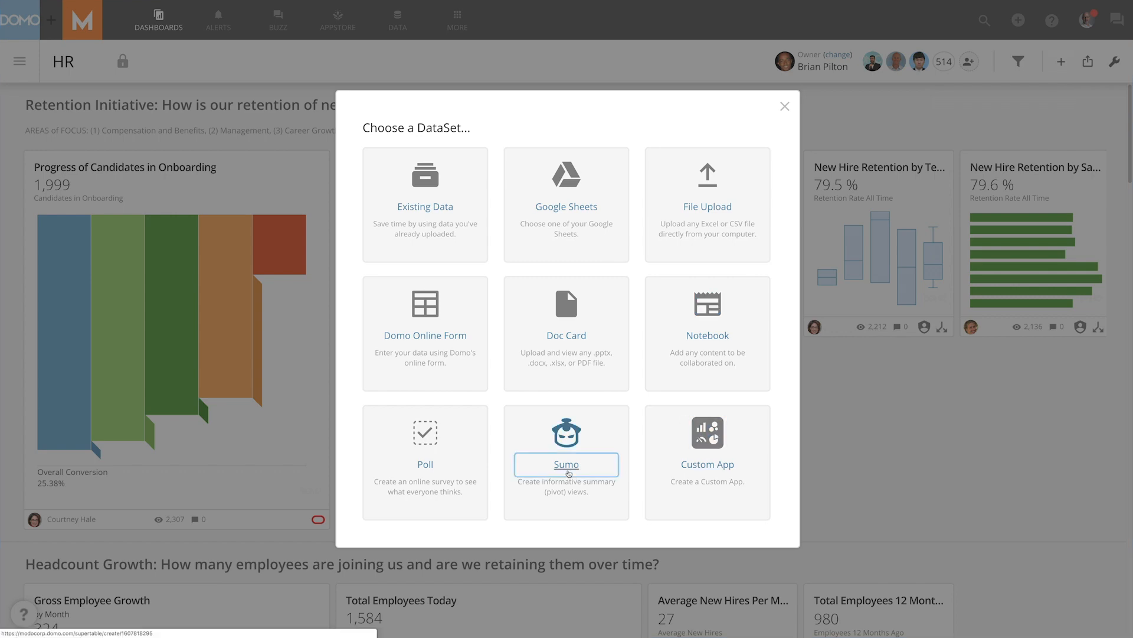
Step: Create a Sumo pivot card using the HR - Taleo - Recruiting dataset
{"action": "left_click", "coordinate": [565, 464]}
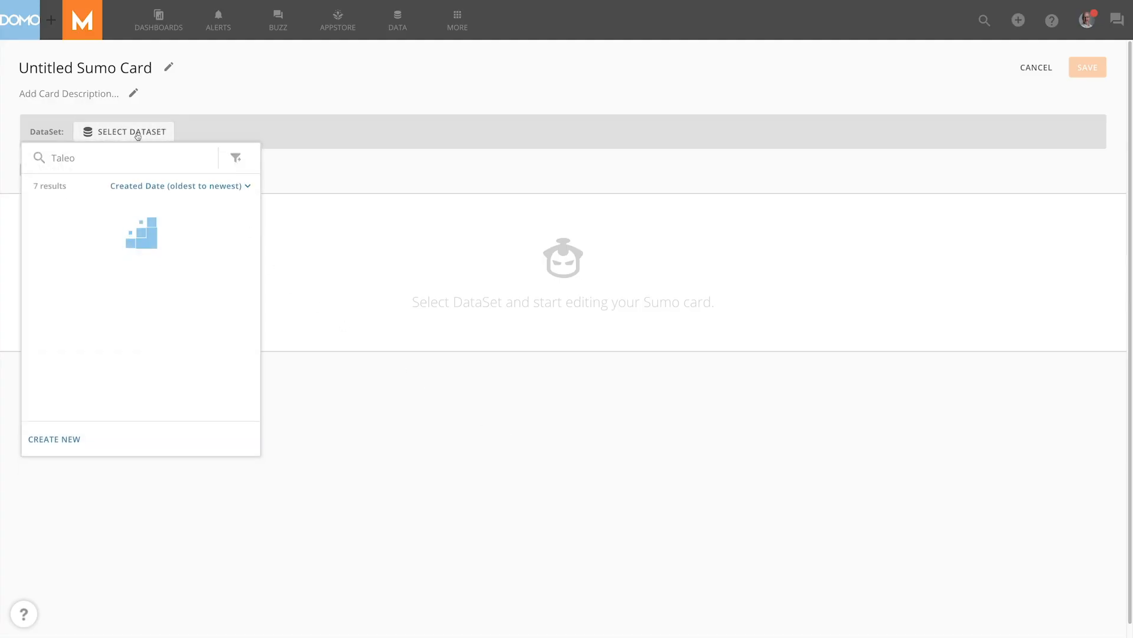
{"action": "left_click", "coordinate": [141, 231]}
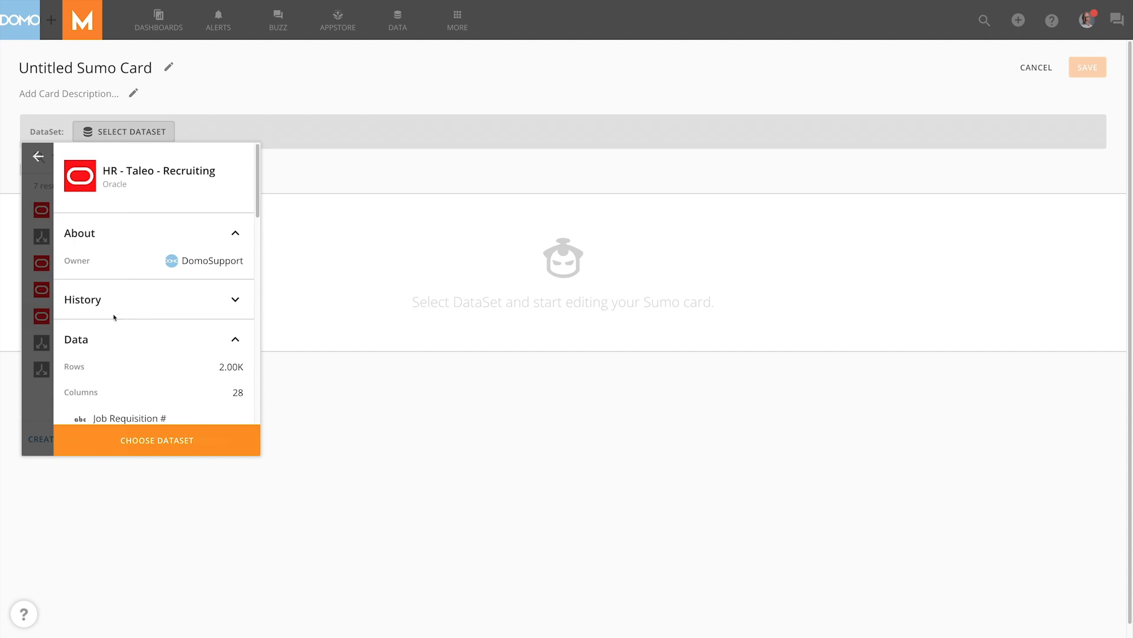
{"action": "left_click", "coordinate": [156, 441]}
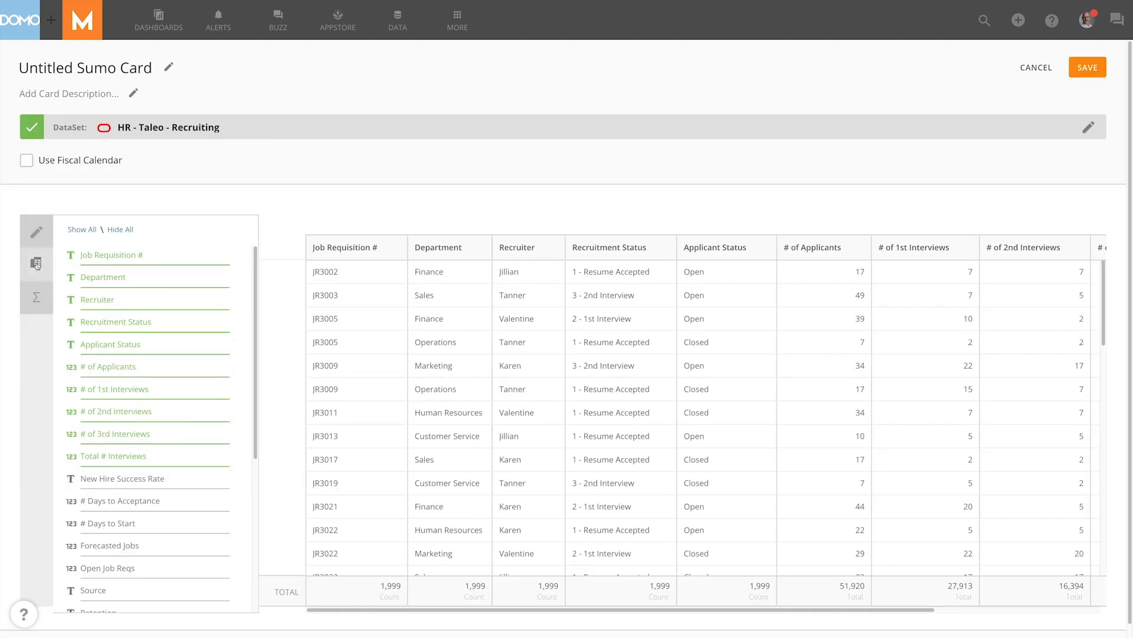
Step: Show the Sumo card's pivot builder with the recruiting Categories and Values lists
{"action": "left_click", "coordinate": [35, 264]}
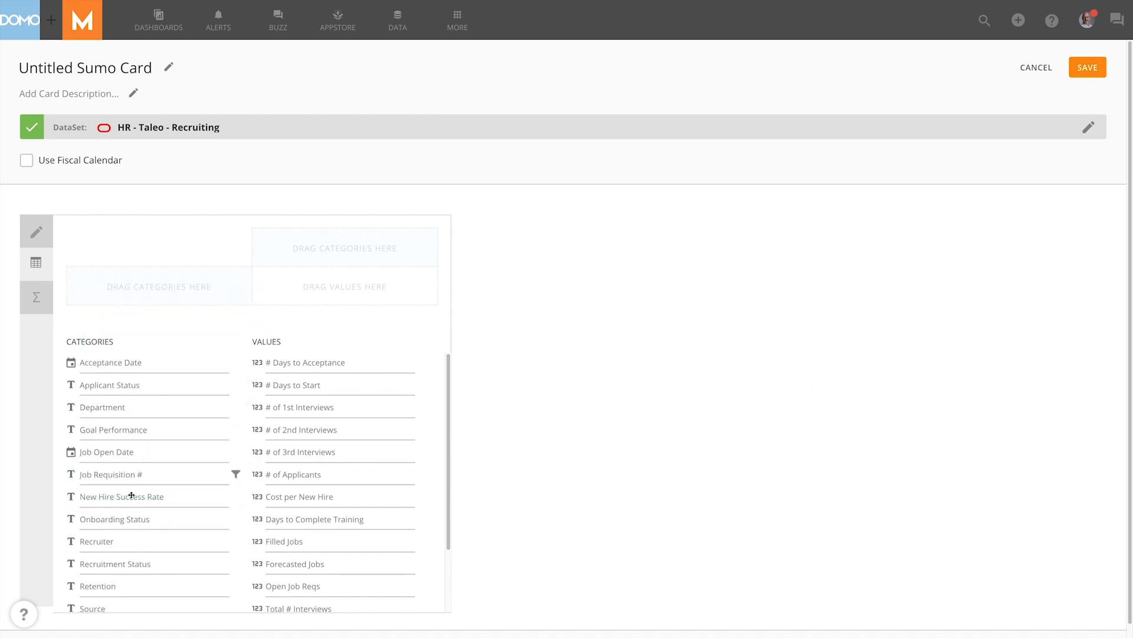
Step: Lay out Recruiter rows, Retention columns and Filled Jobs values in the pivot
{"action": "left_click_drag", "start_coordinate": [96, 542], "coordinate": [157, 282]}
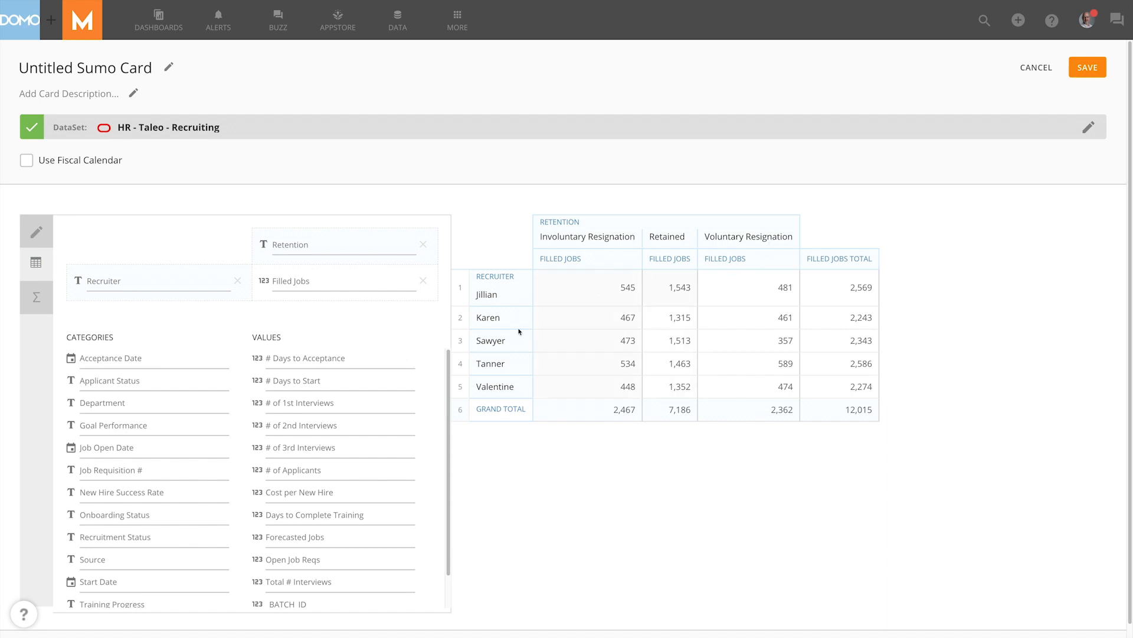
{"action": "mouse_move", "coordinate": [520, 394]}
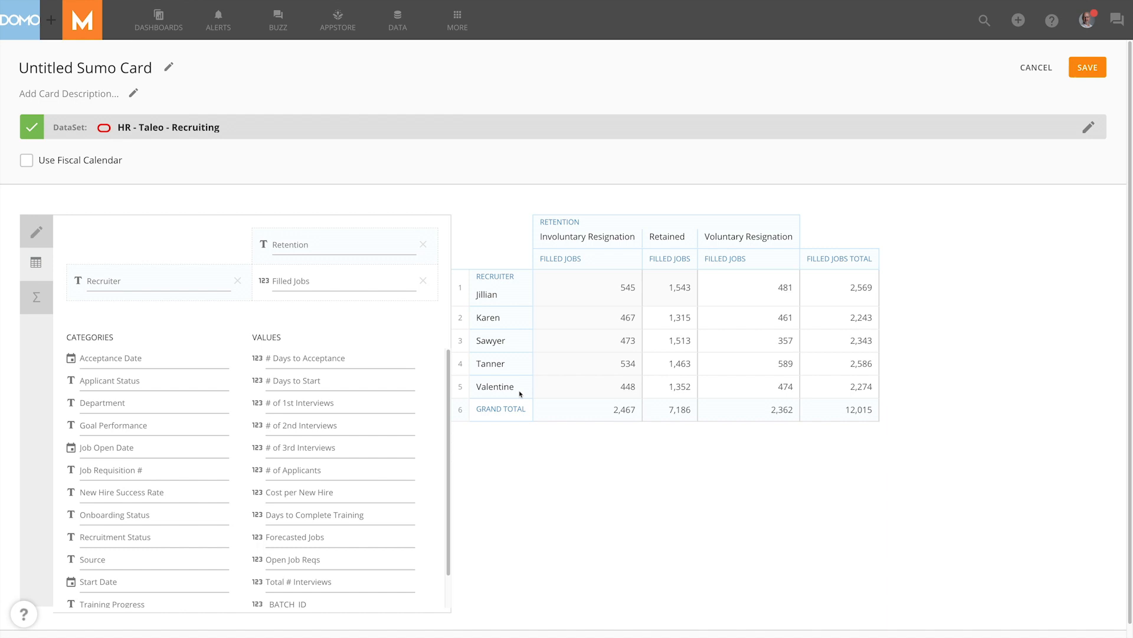
{"action": "mouse_move", "coordinate": [144, 402]}
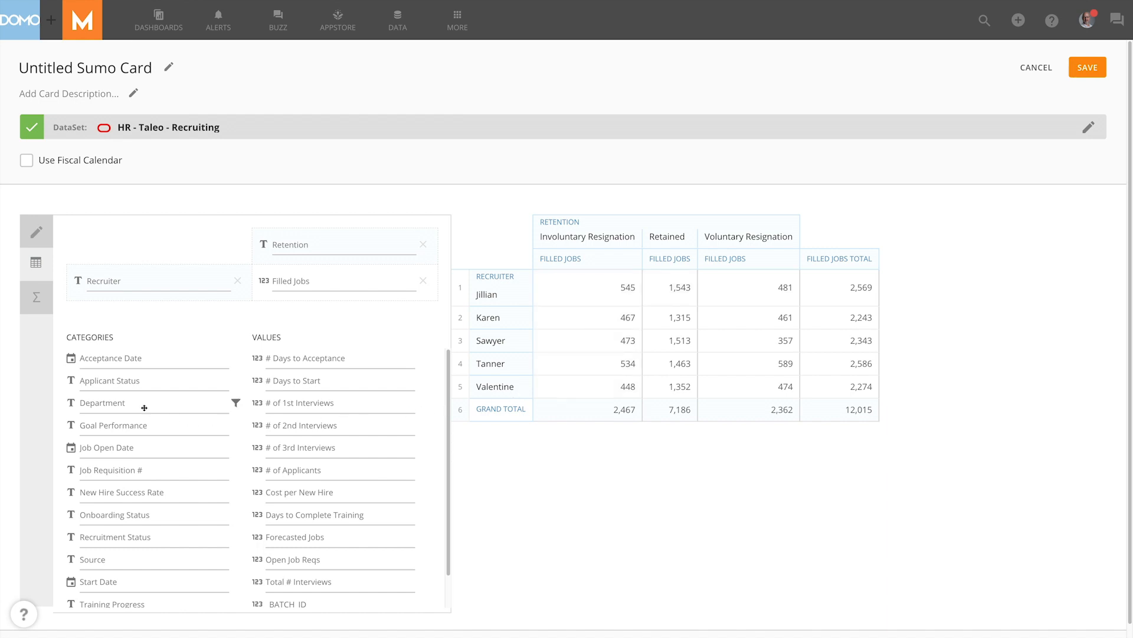